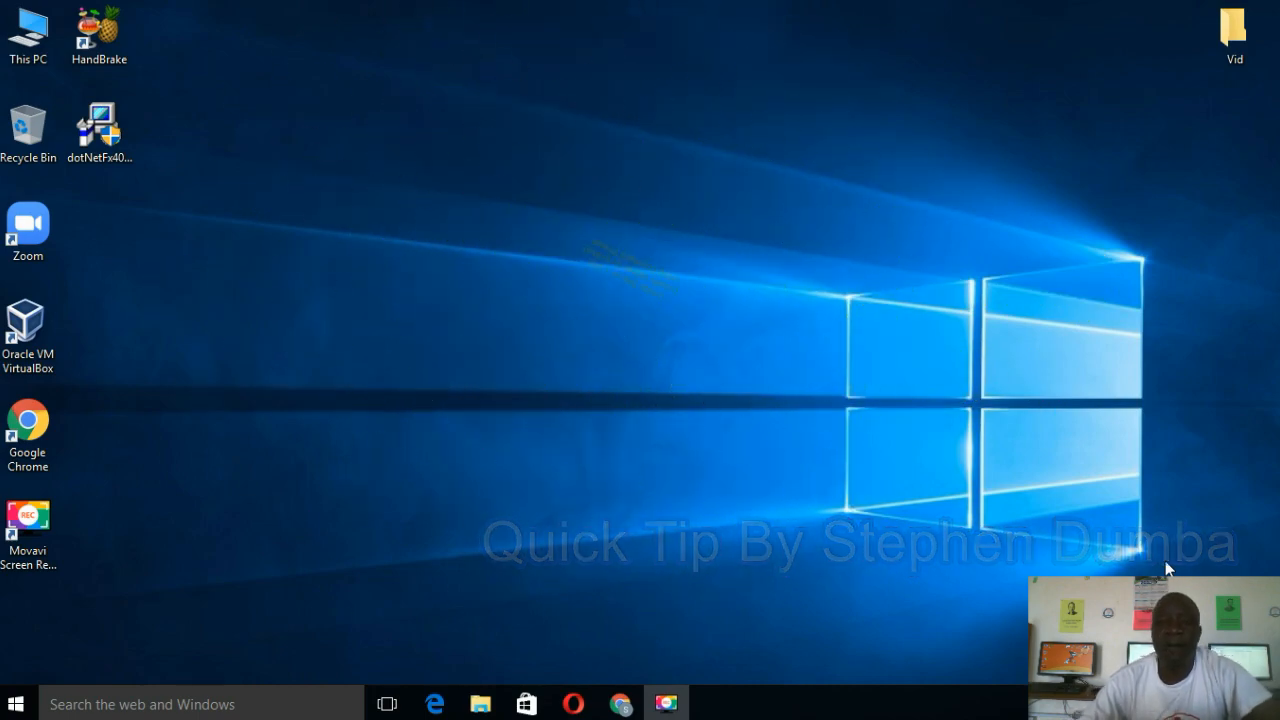
# Step: Open This PC from the desktop to list the computer's folders and drives
pyautogui.click(28, 30)
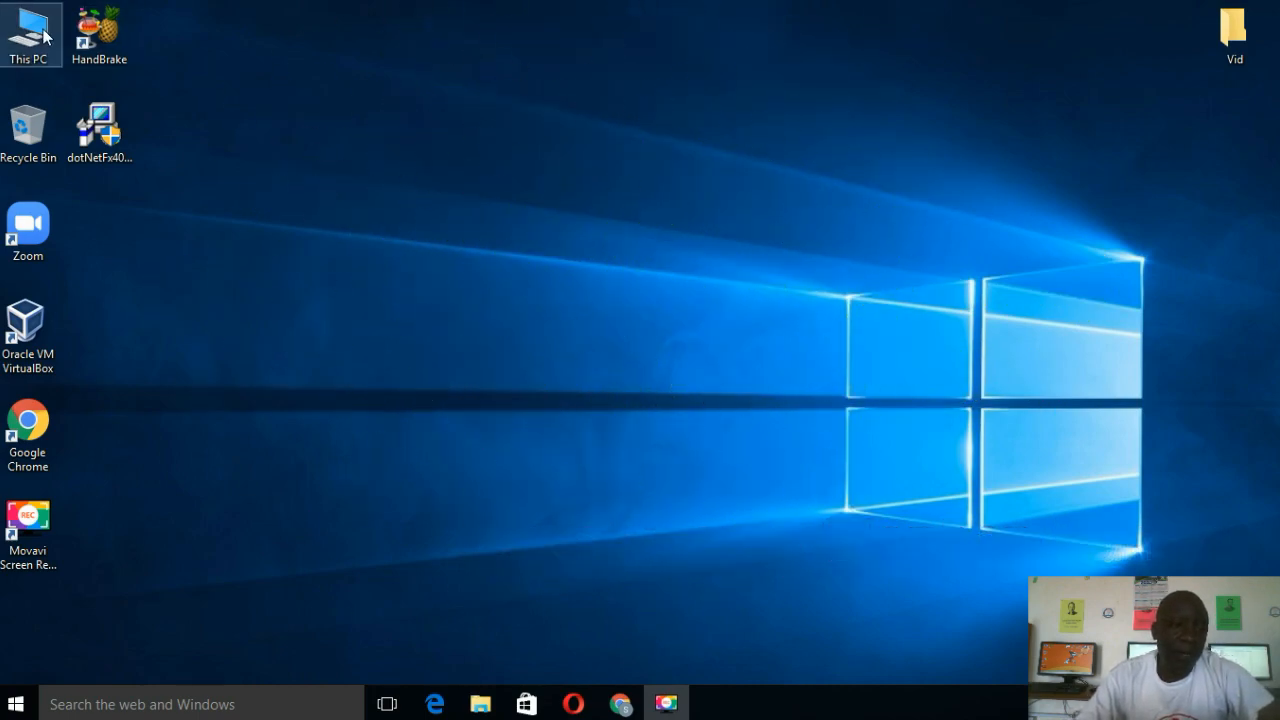
pyautogui.doubleClick(28, 28)
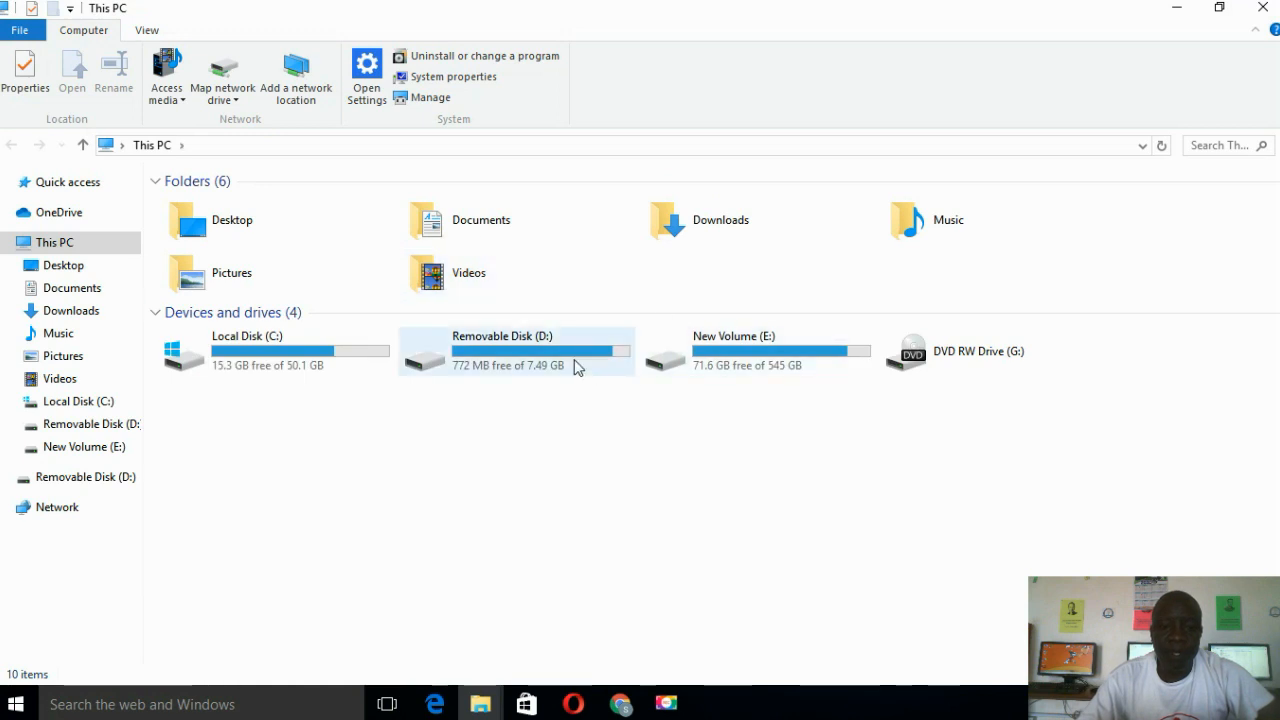
pyautogui.moveTo(532, 353)
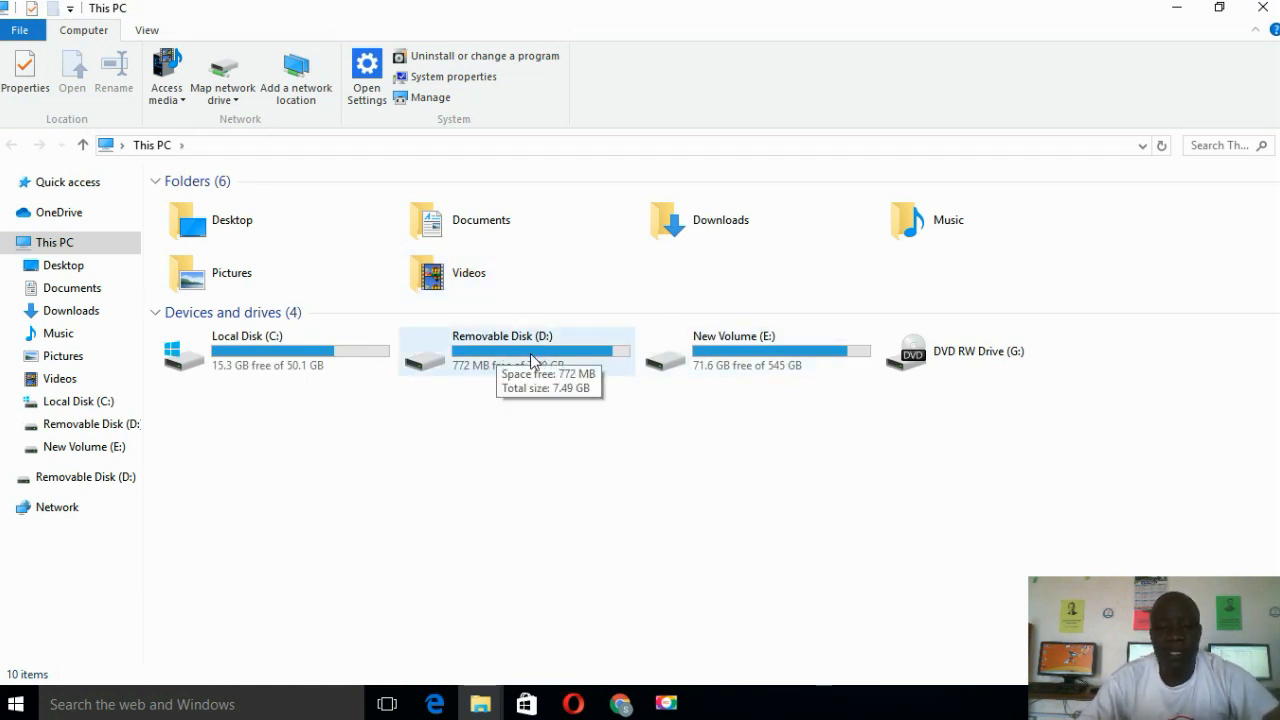
pyautogui.rightClick(516, 350)
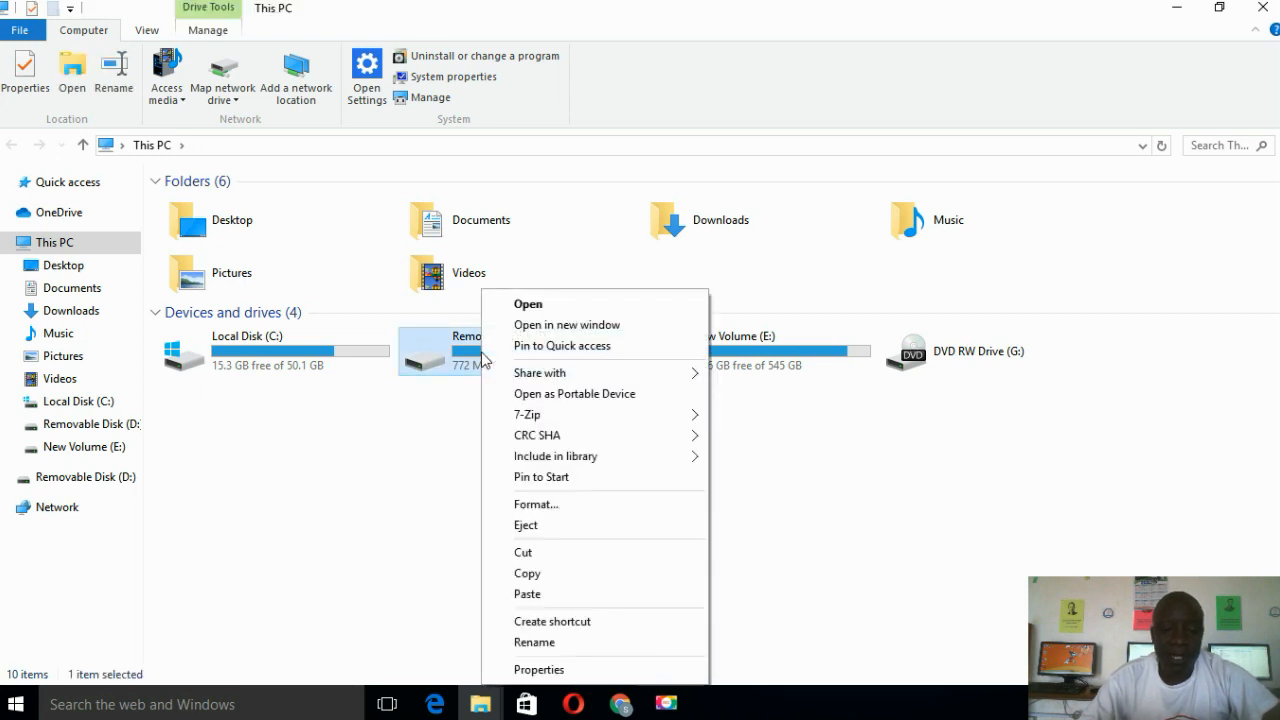
pyautogui.click(617, 631)
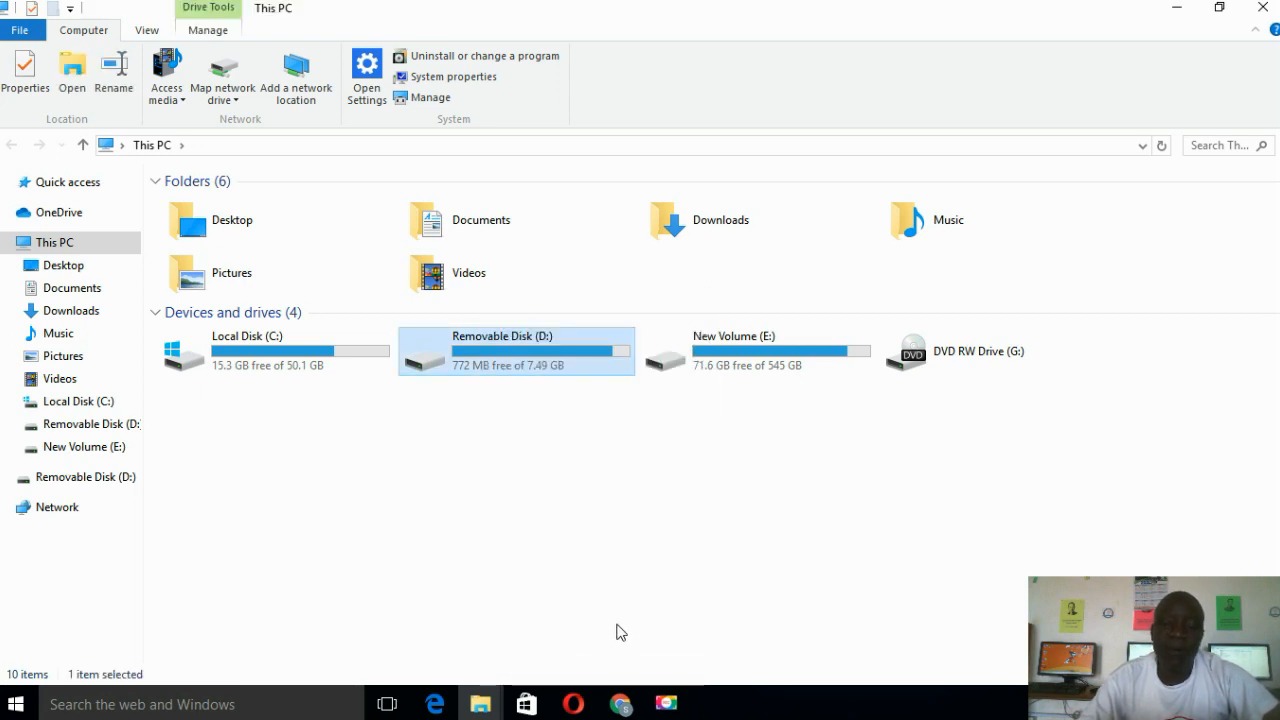
pyautogui.click(26, 75)
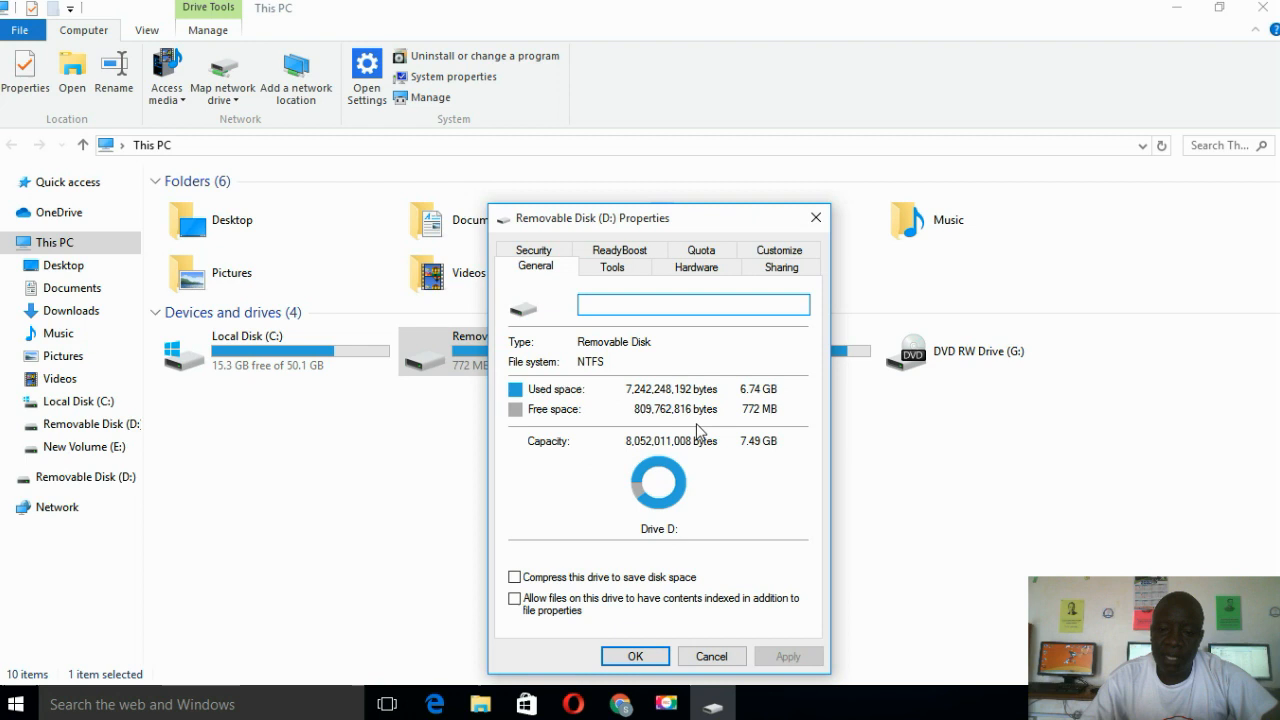
pyautogui.click(692, 304)
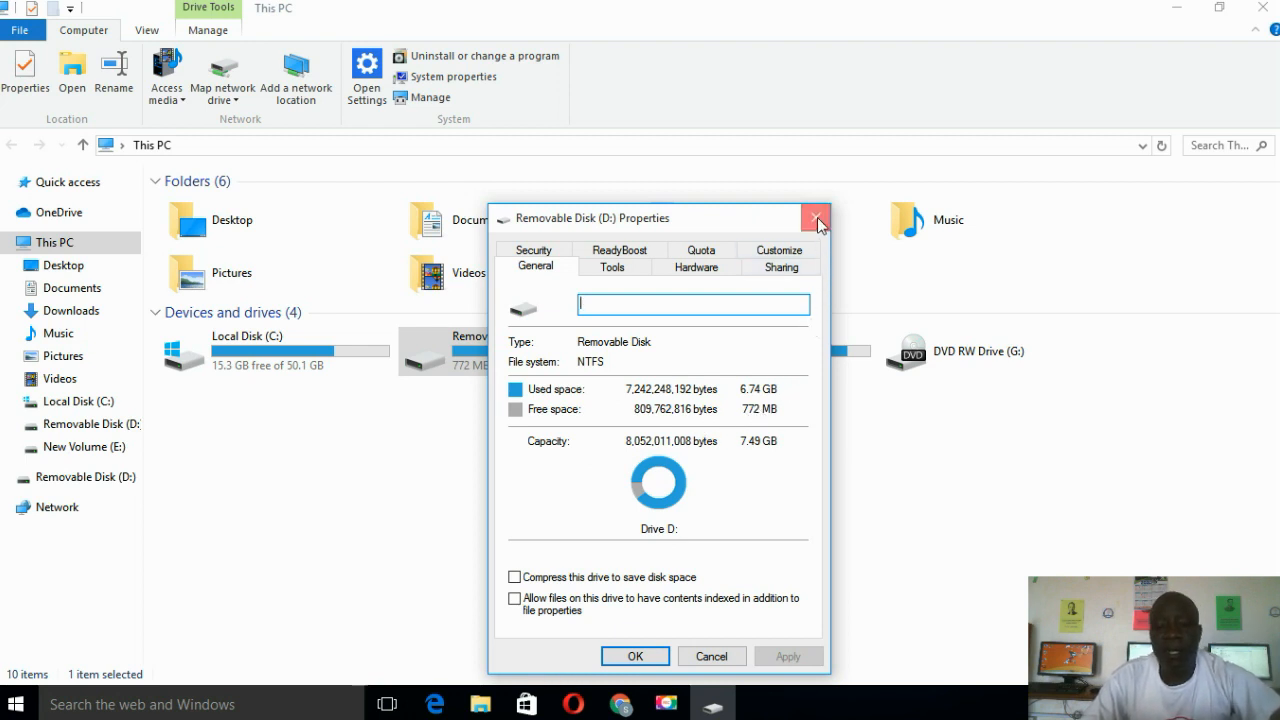
pyautogui.click(817, 218)
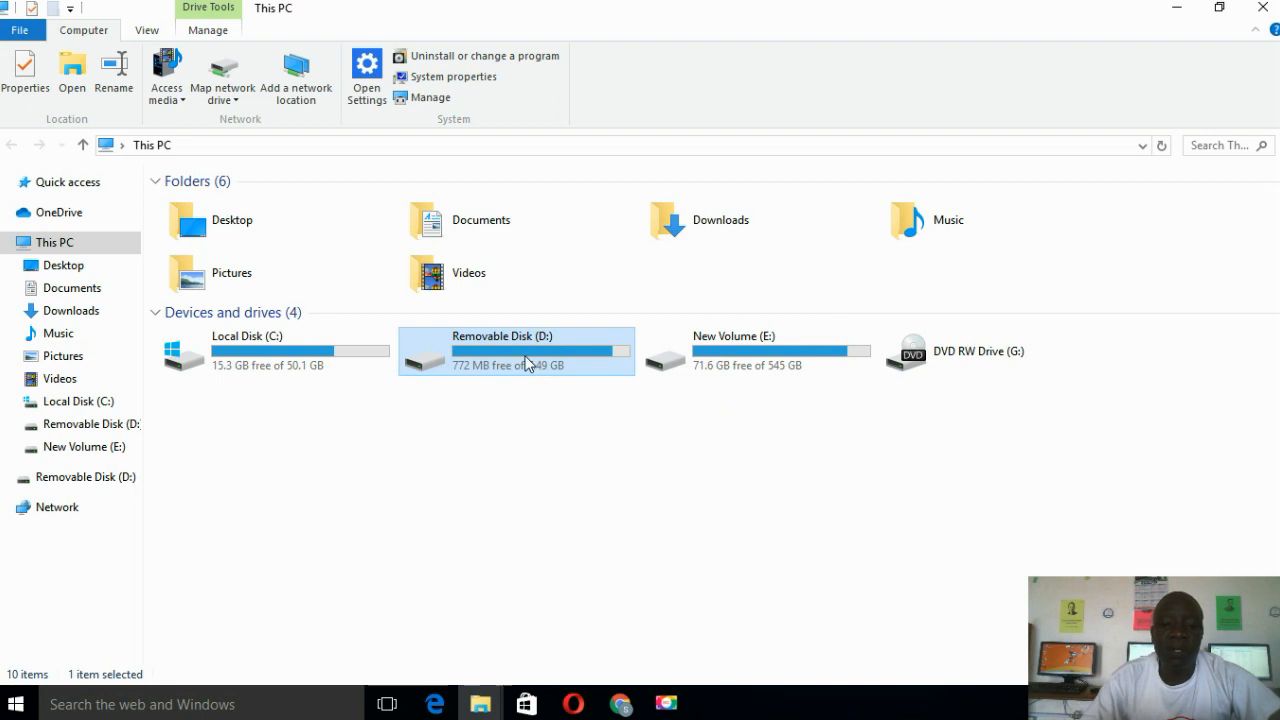
# Step: Open Removable Disk (D:), which shows 'This folder is empty.'
pyautogui.doubleClick(516, 350)
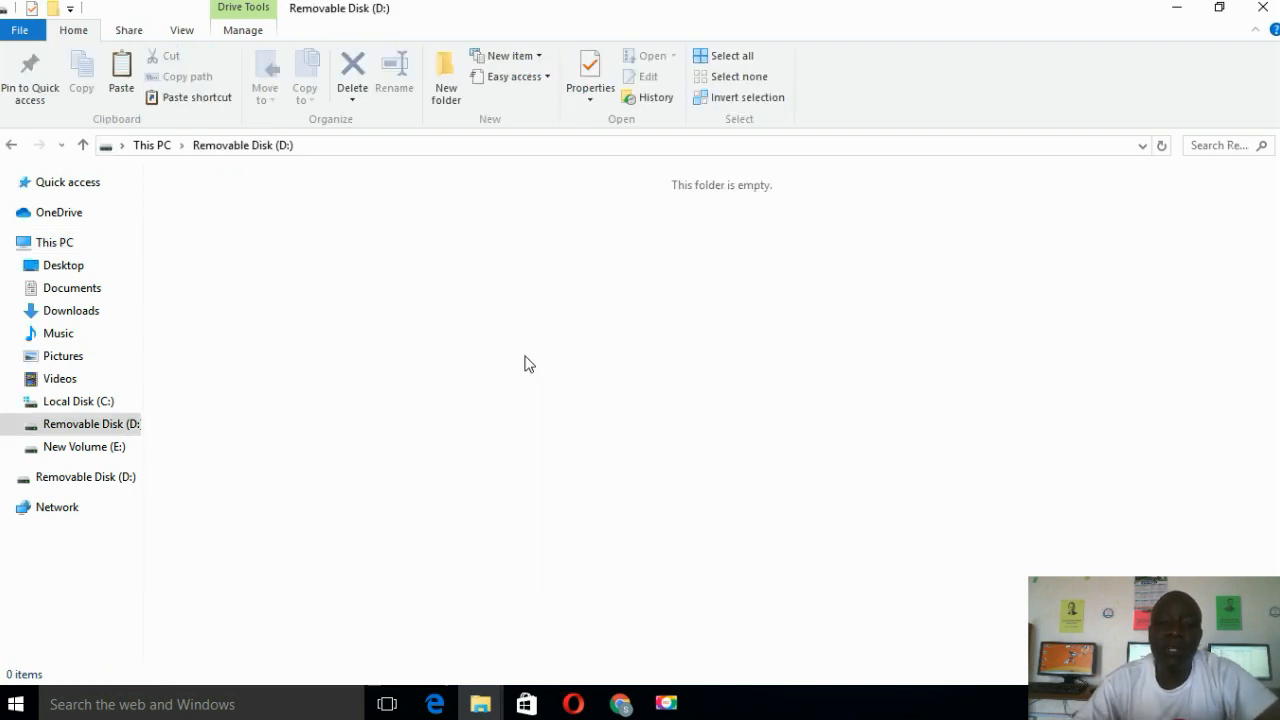
pyautogui.moveTo(756, 218)
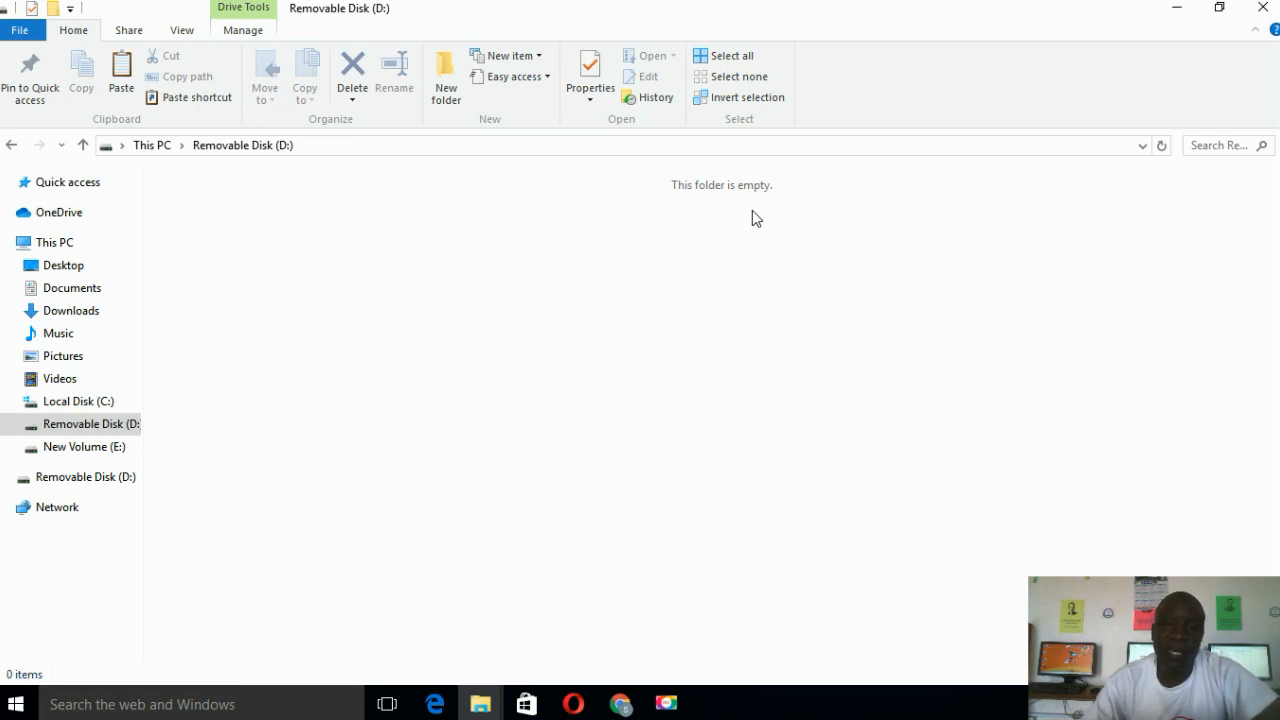
pyautogui.moveTo(1248, 40)
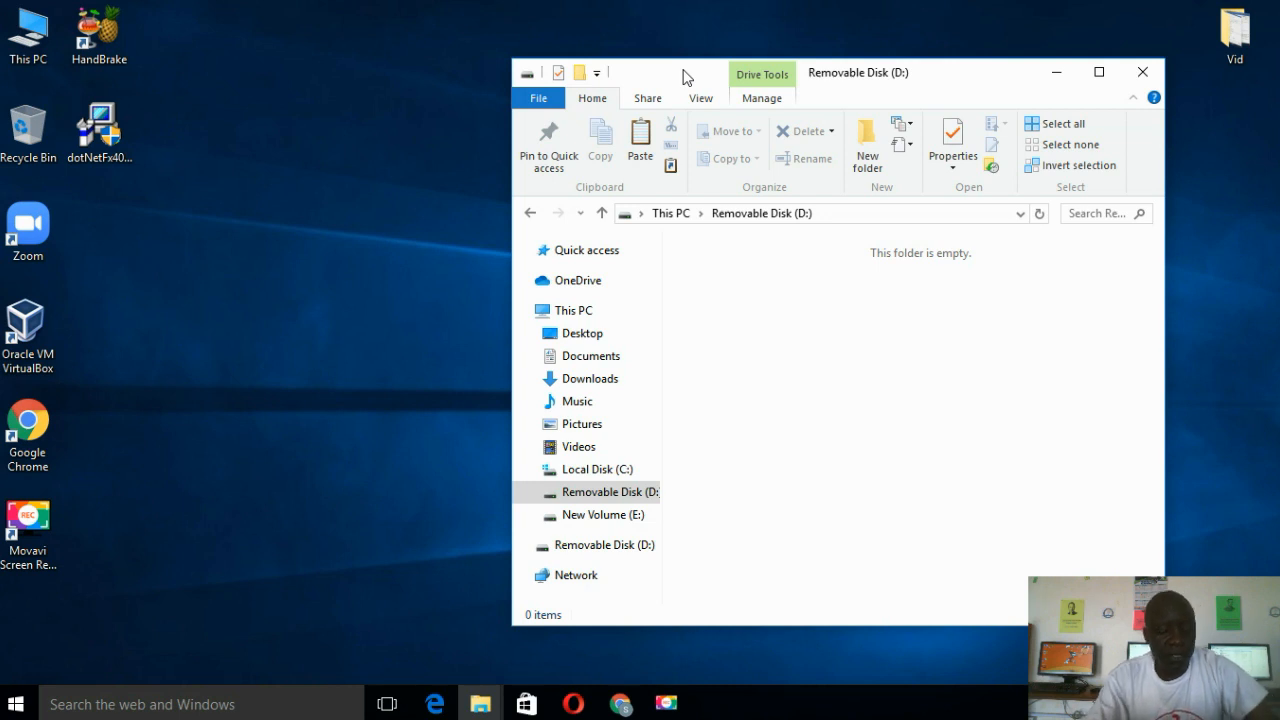
# Step: Launch Command Prompt through the Run dialog with 'cmd'
pyautogui.press('Win+r')
pyautogui.write('cmd')
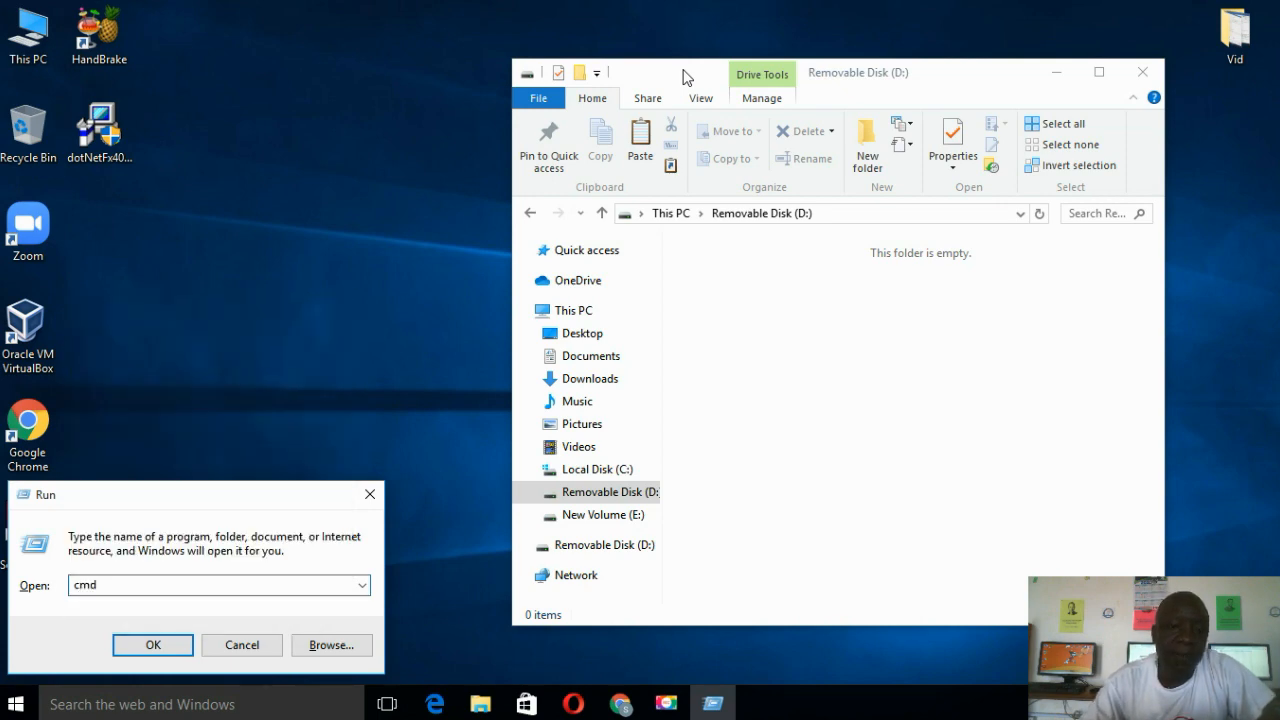
pyautogui.click(152, 644)
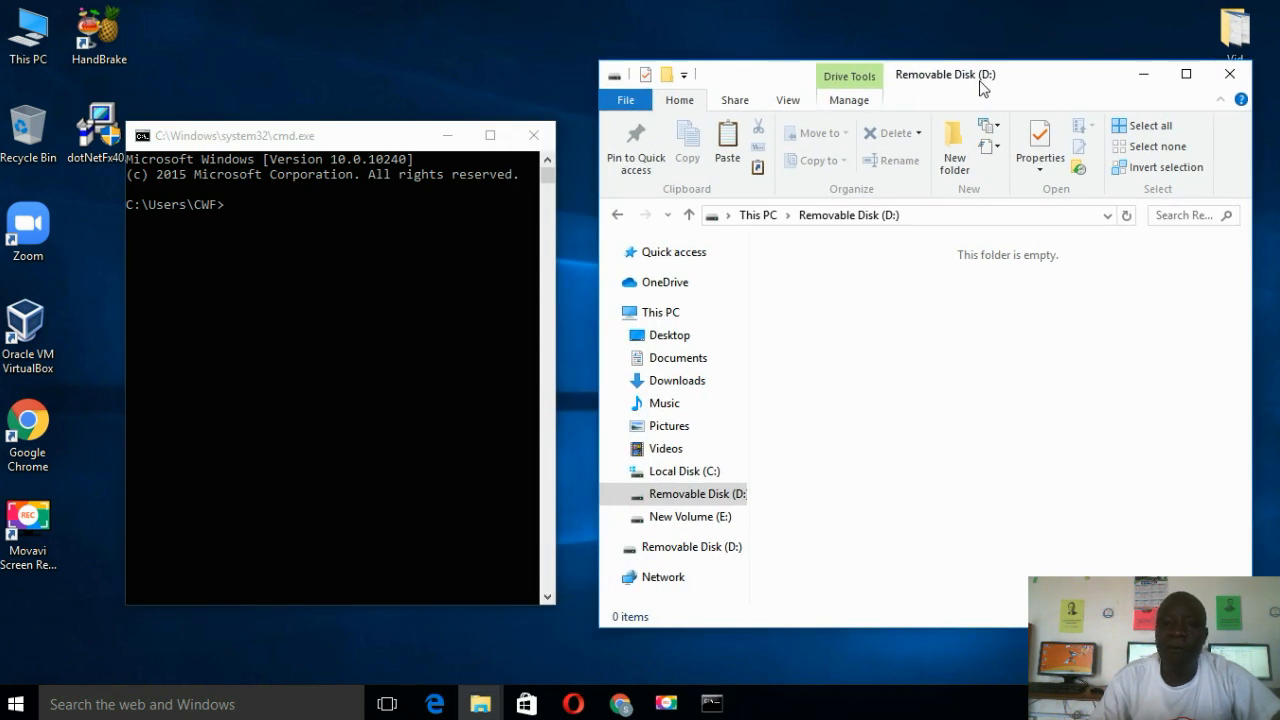
pyautogui.moveTo(940, 90)
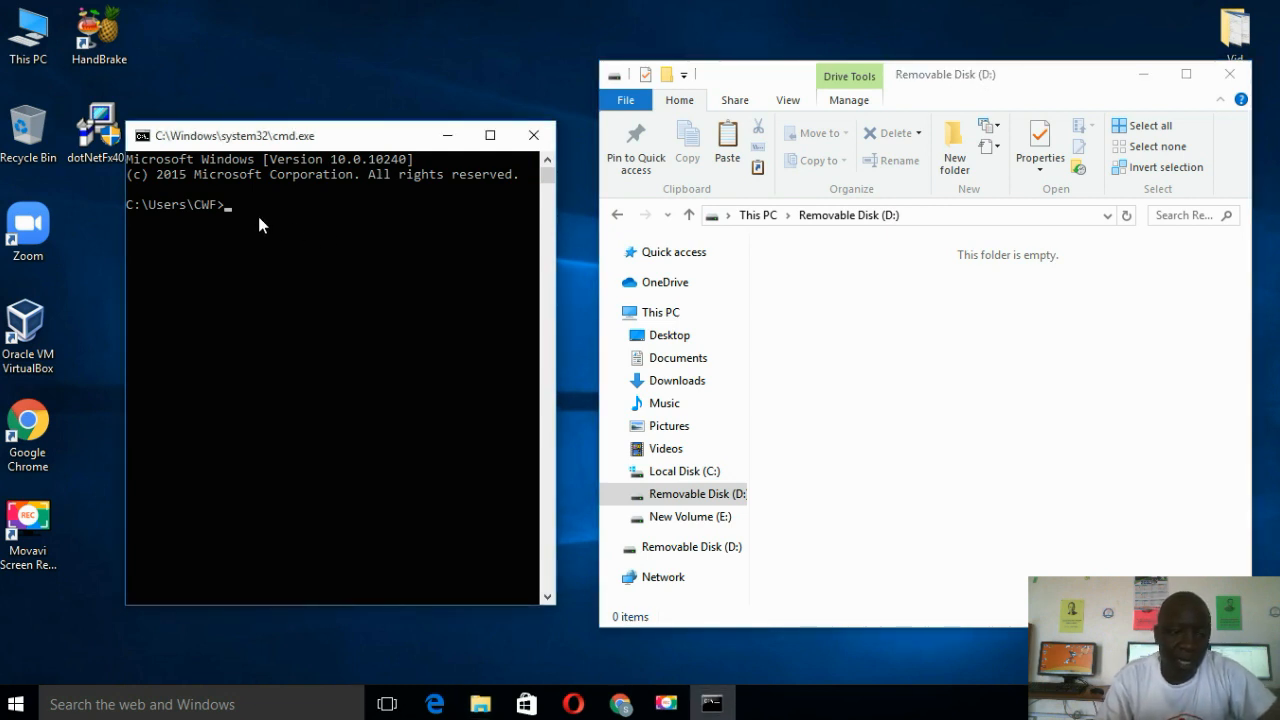
# Step: Switch Command Prompt to drive D: so the prompt reads D:\>
pyautogui.write('d:')
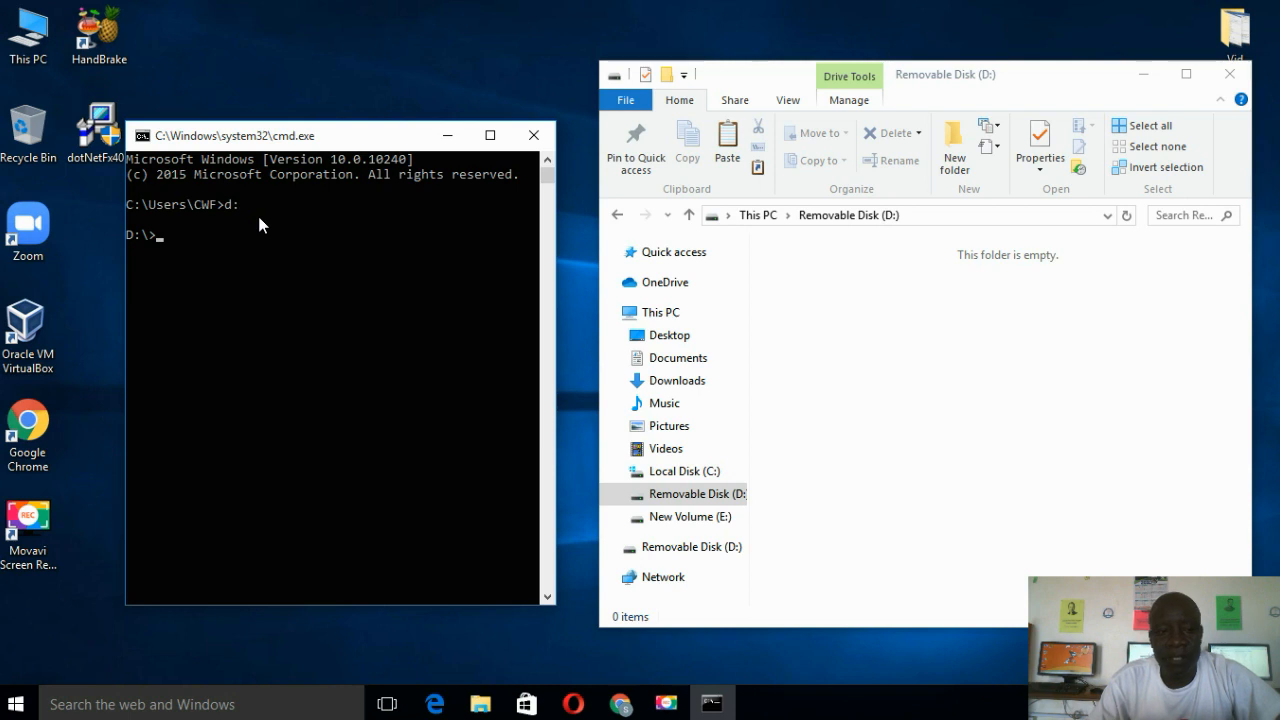
# Step: Run 'attrib -s -h -r /s /d *.*' on D: to unhide all files and folders
pyautogui.write('attrib')
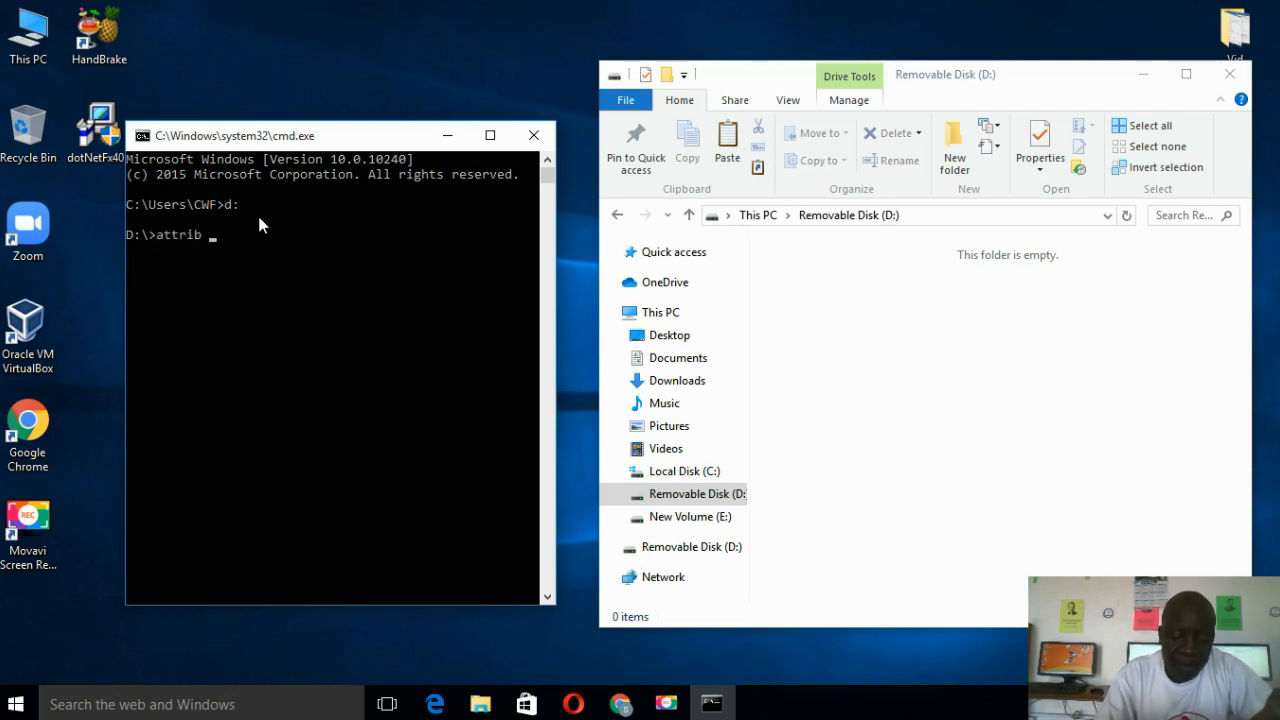
pyautogui.write('-s')
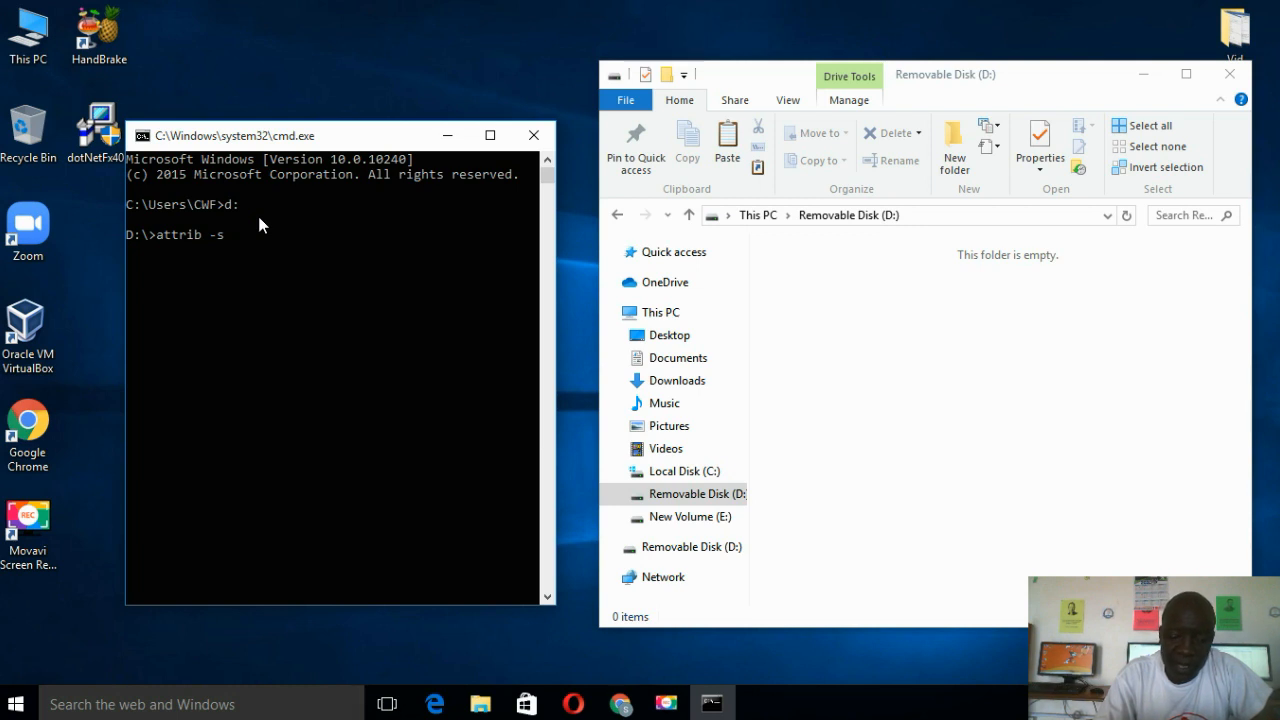
pyautogui.write('-h')
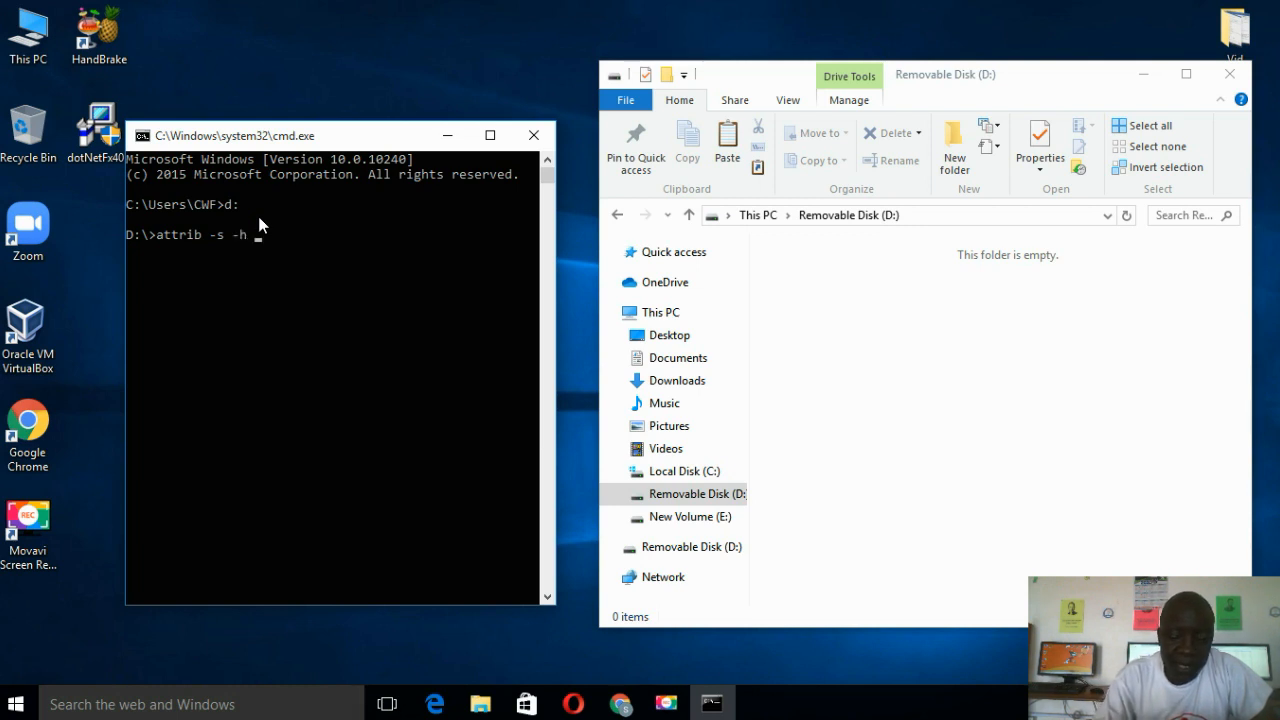
pyautogui.write('-r')
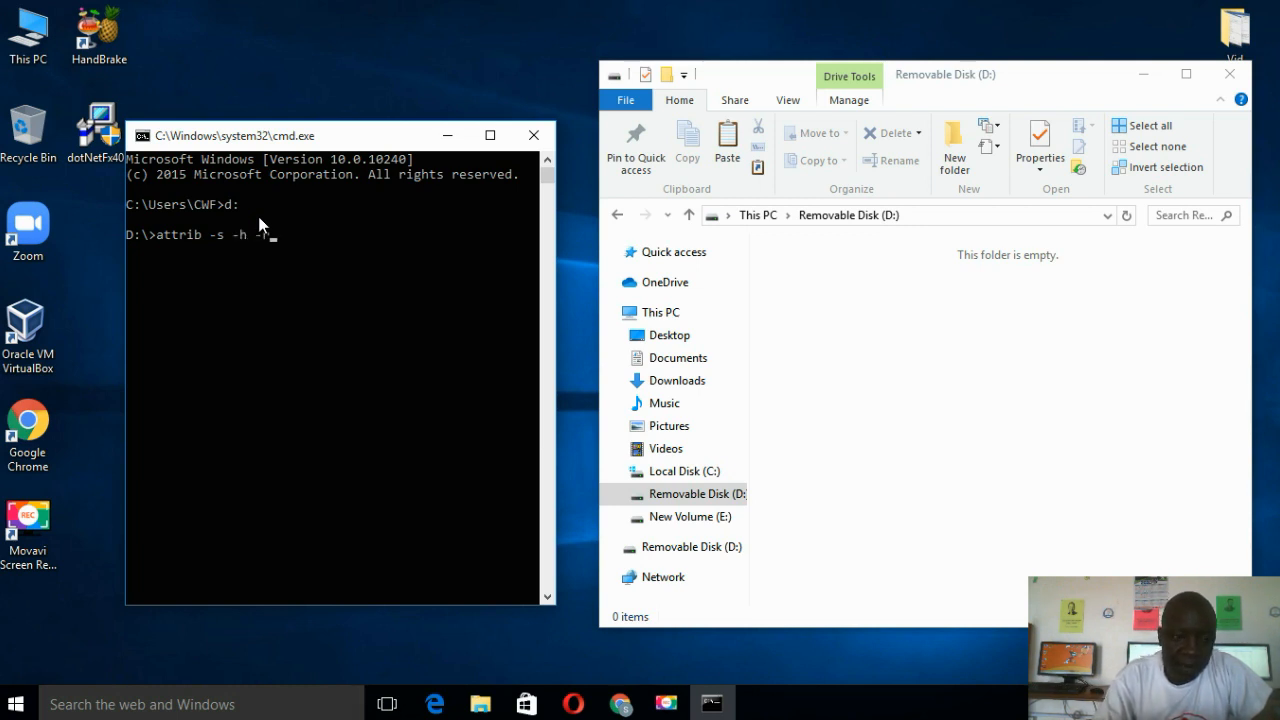
pyautogui.write('/')
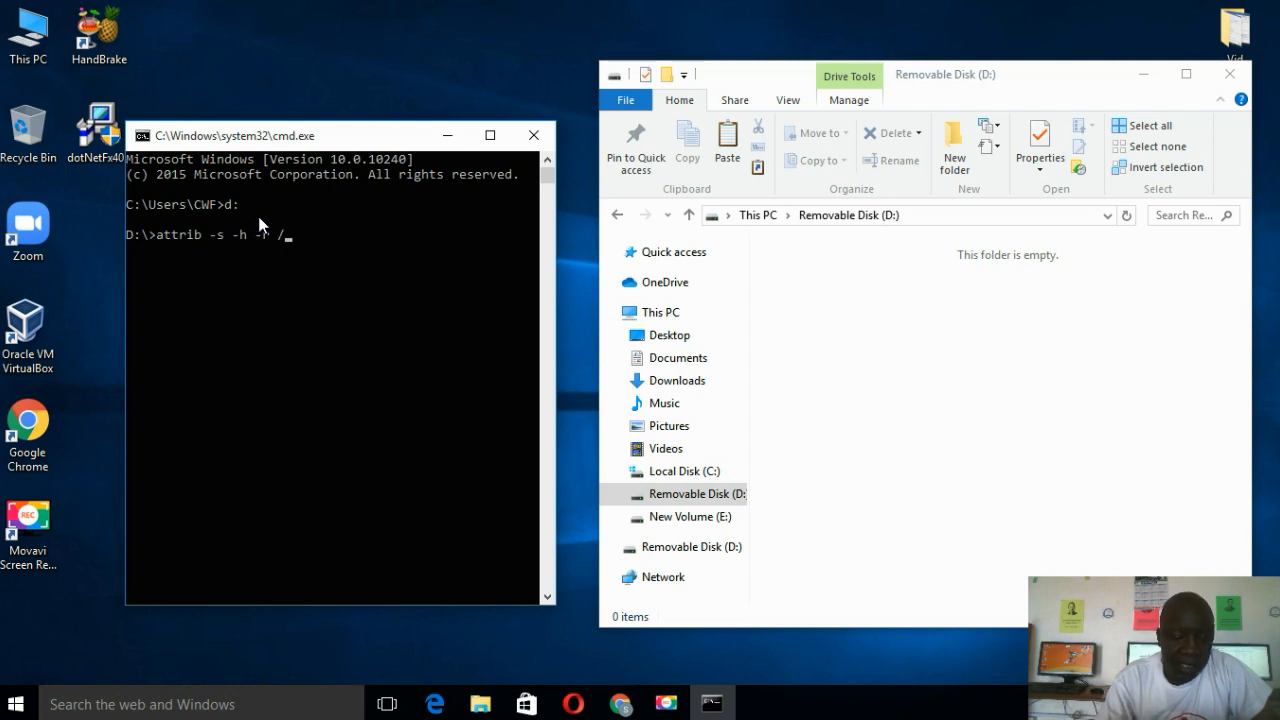
pyautogui.write('s')
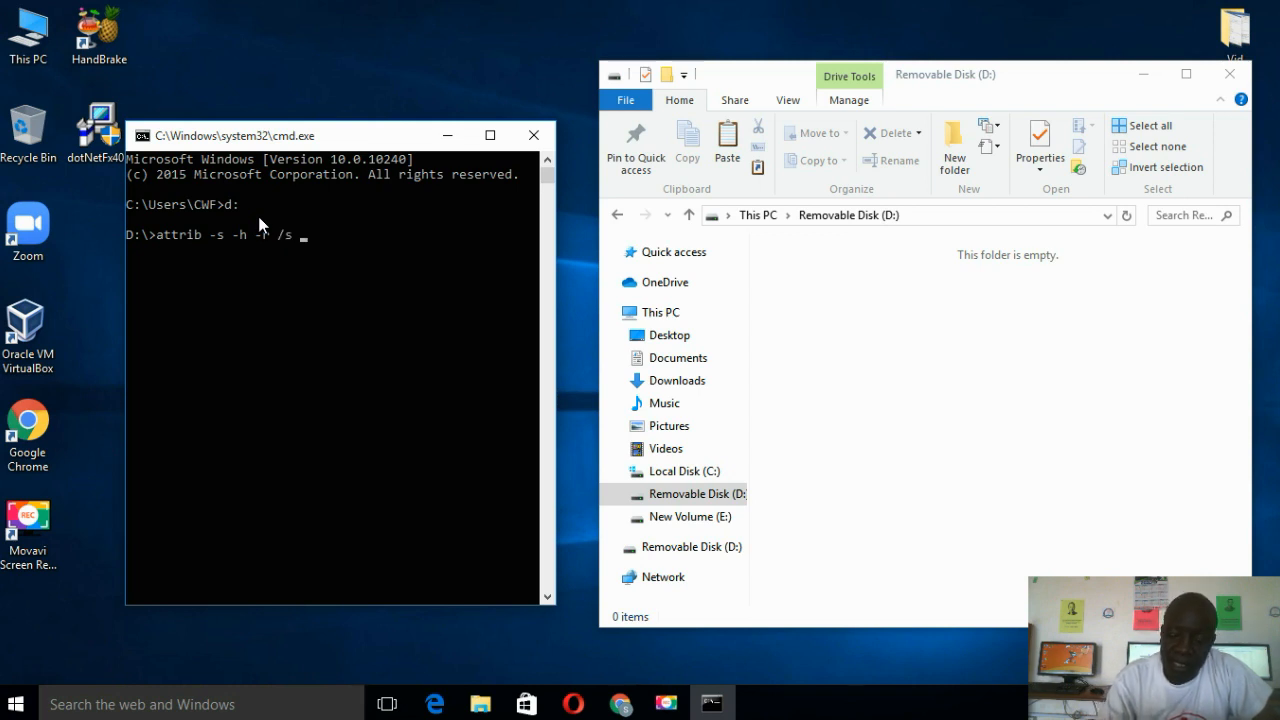
pyautogui.write('/d')
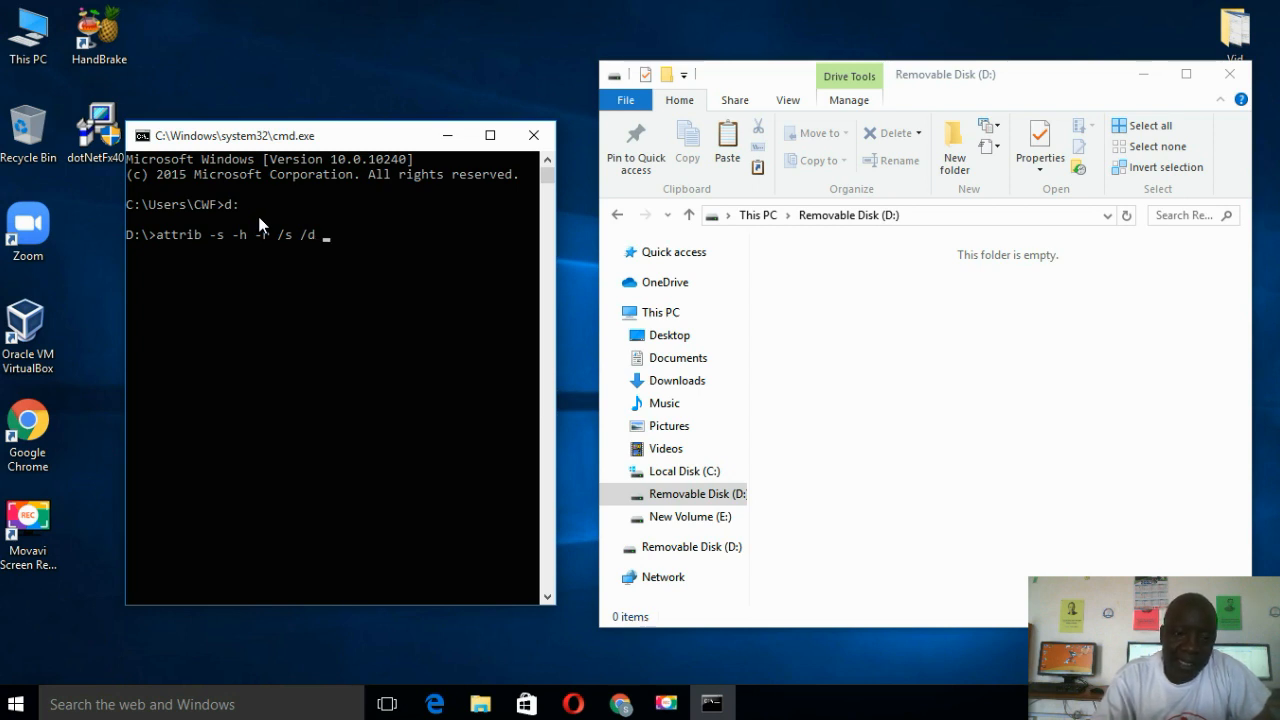
pyautogui.write('*.*')
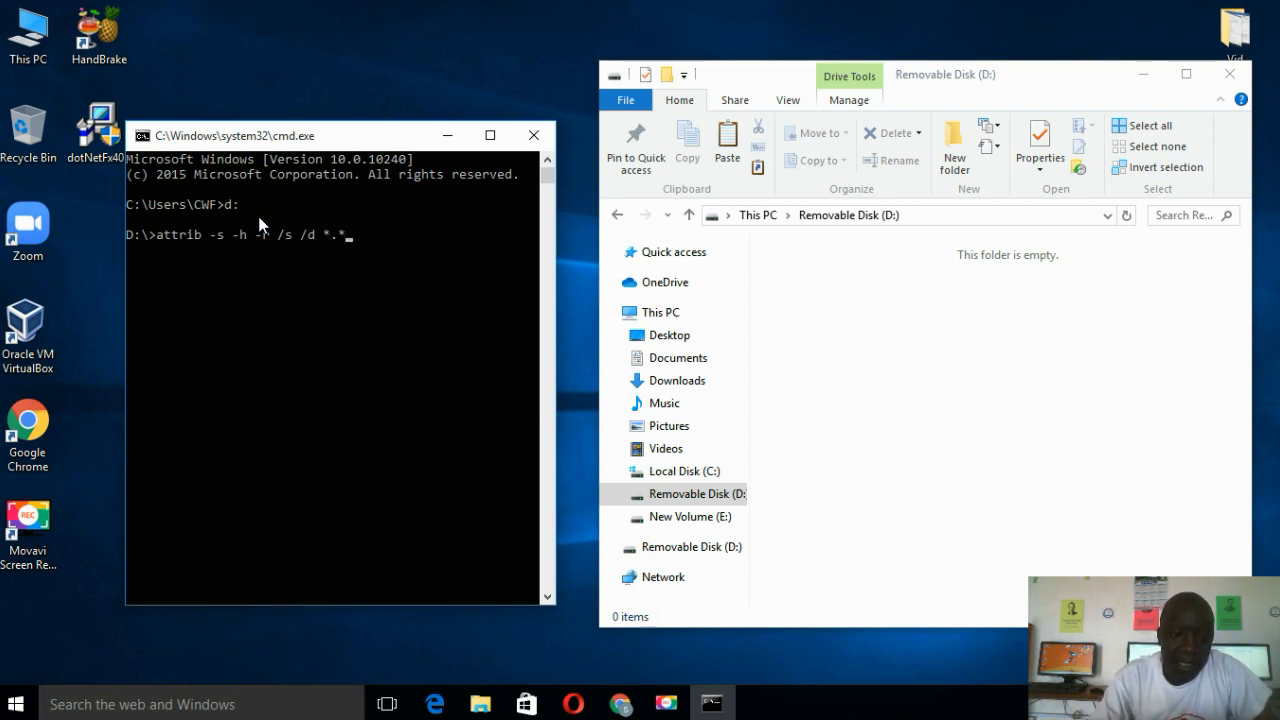
pyautogui.press('enter')
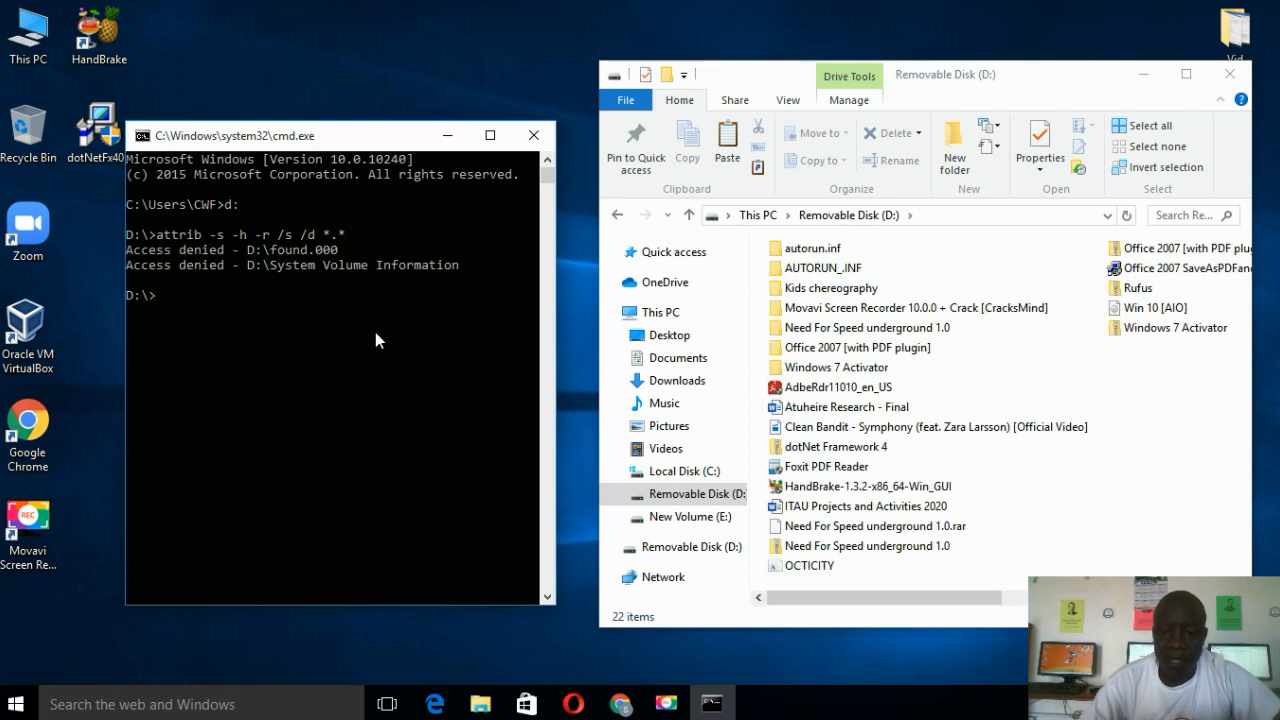
pyautogui.moveTo(808, 162)
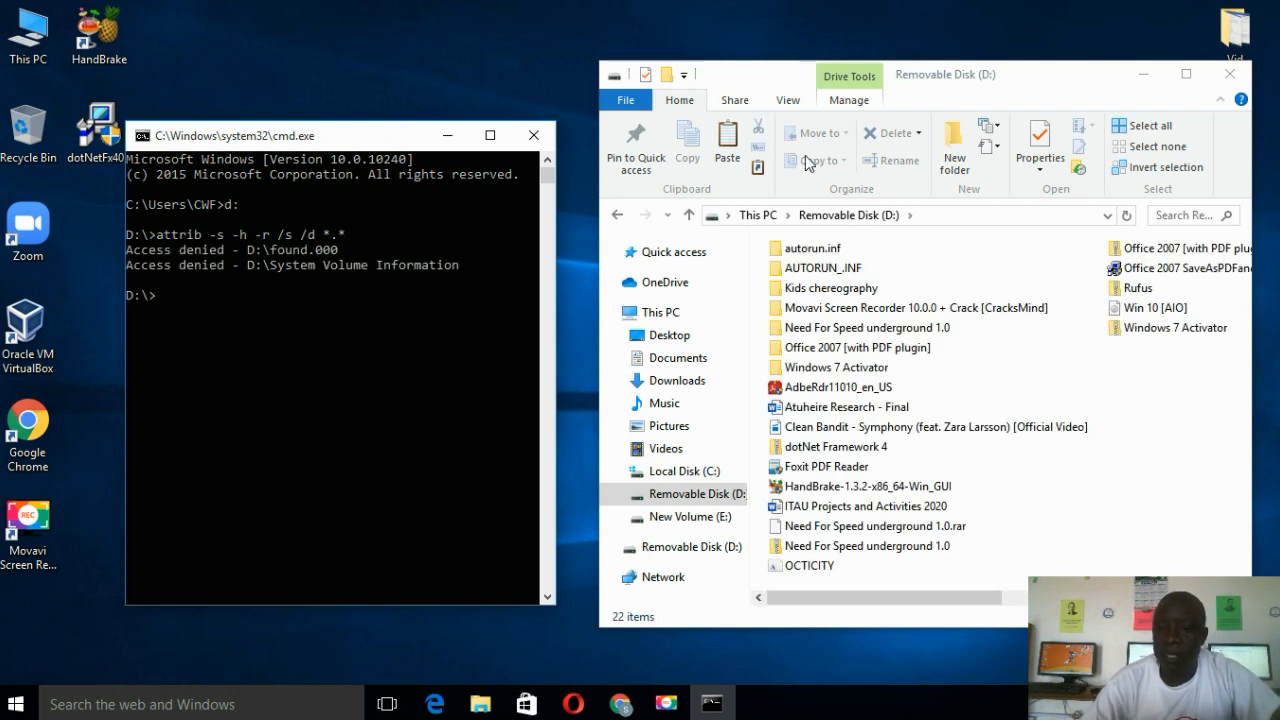